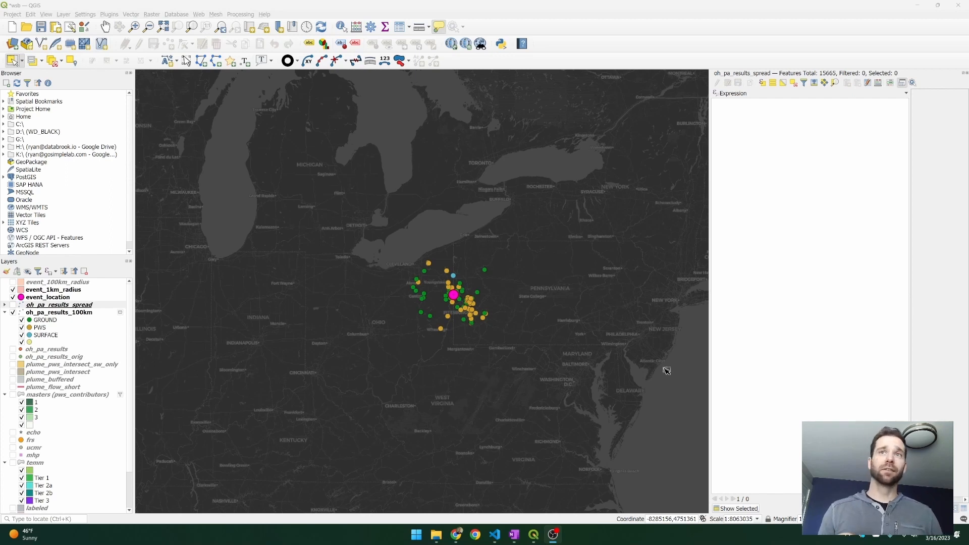
pyautogui.moveTo(614, 334)
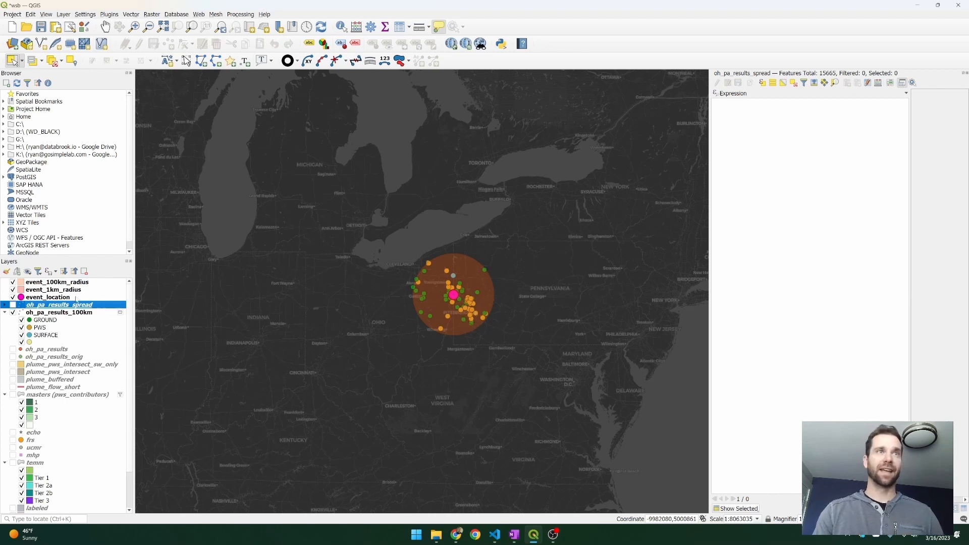
# Step: Hide the event_100km_radius circle layer to view sample points near the derailment
pyautogui.click(15, 282)
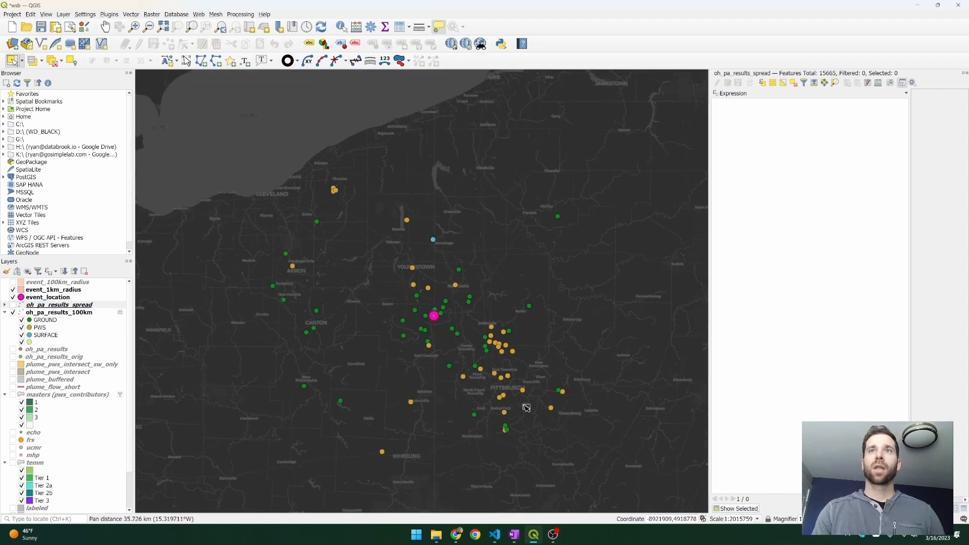
pyautogui.moveTo(593, 397)
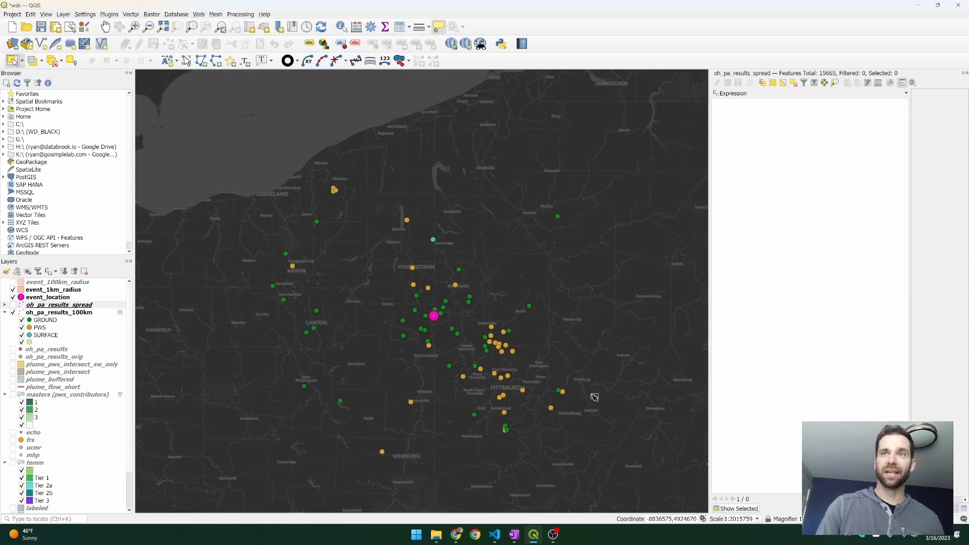
pyautogui.moveTo(518, 383)
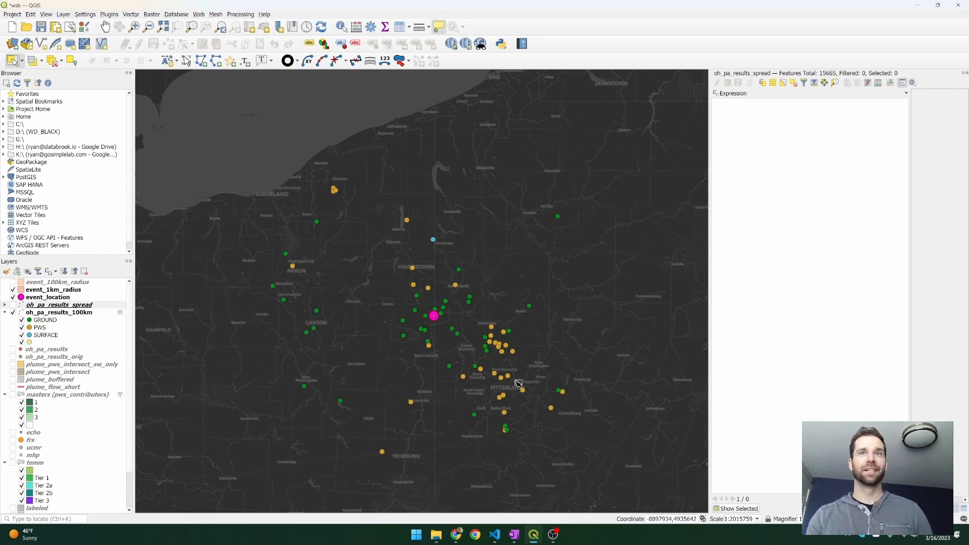
pyautogui.moveTo(474, 244)
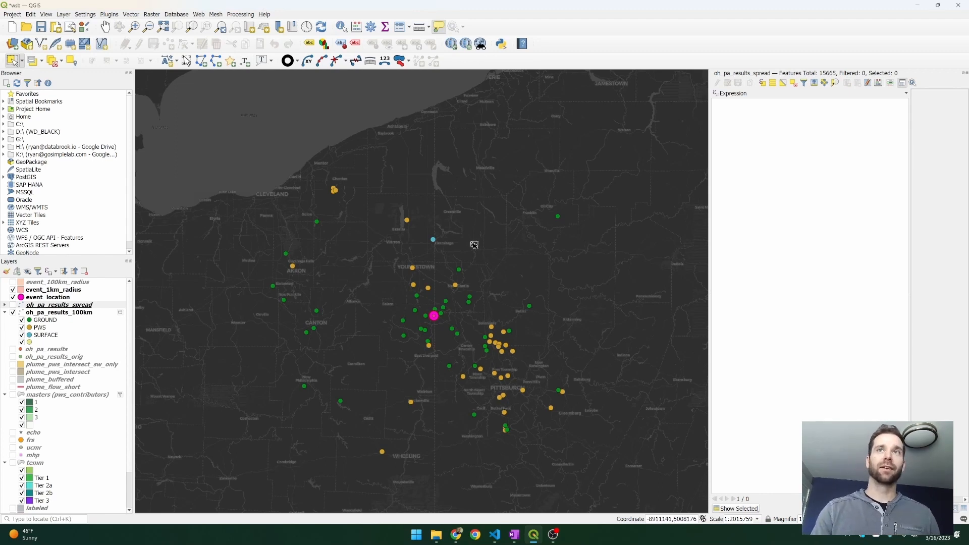
pyautogui.moveTo(434, 248)
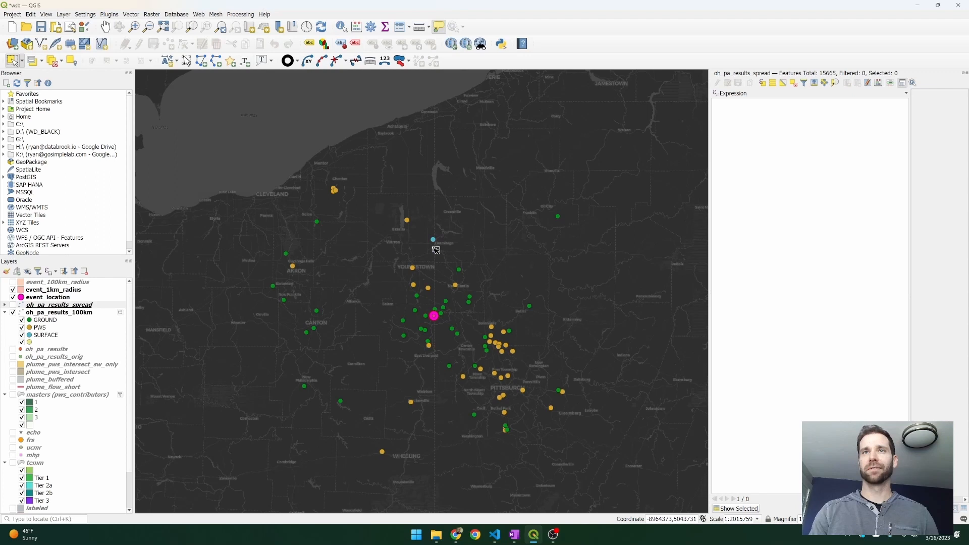
pyautogui.moveTo(509, 290)
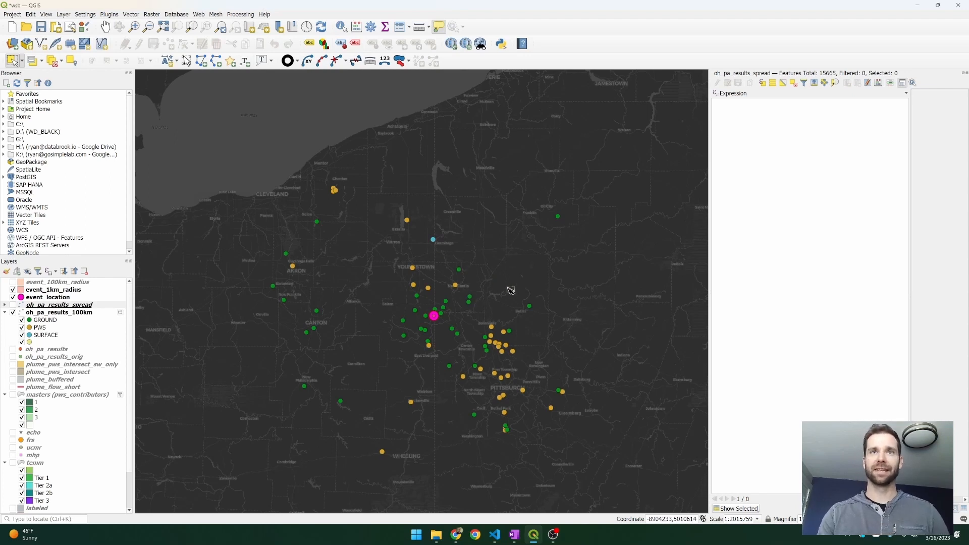
pyautogui.moveTo(518, 366)
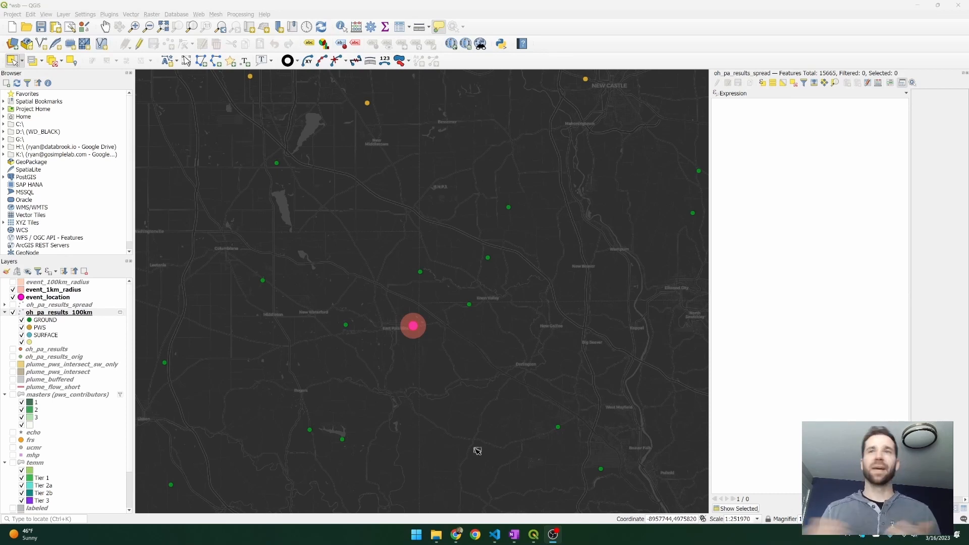
pyautogui.scroll(-3)
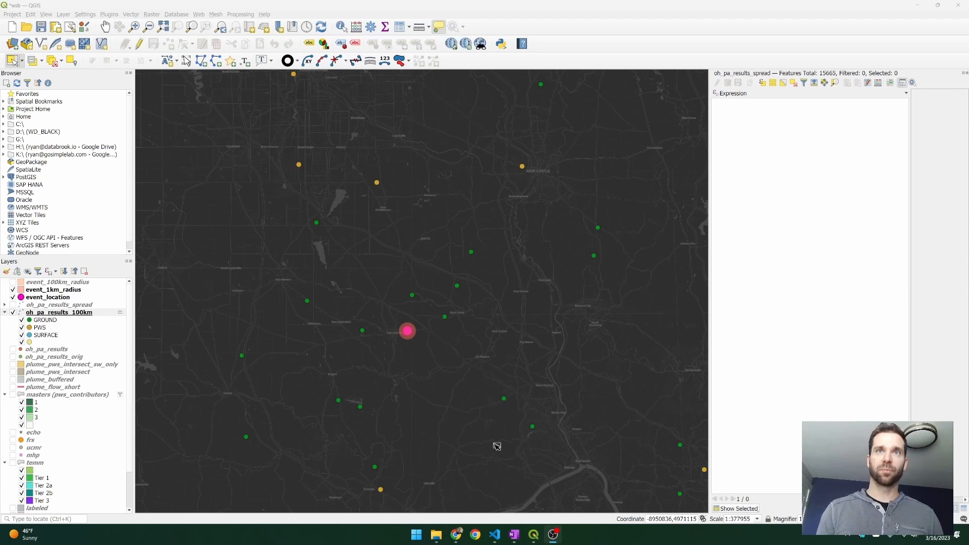
pyautogui.moveTo(243, 344)
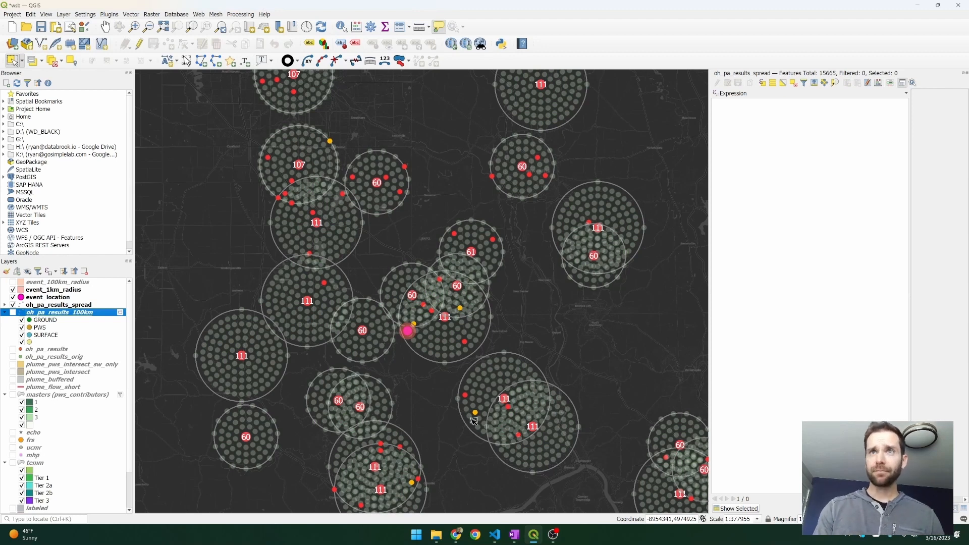
pyautogui.moveTo(322, 303)
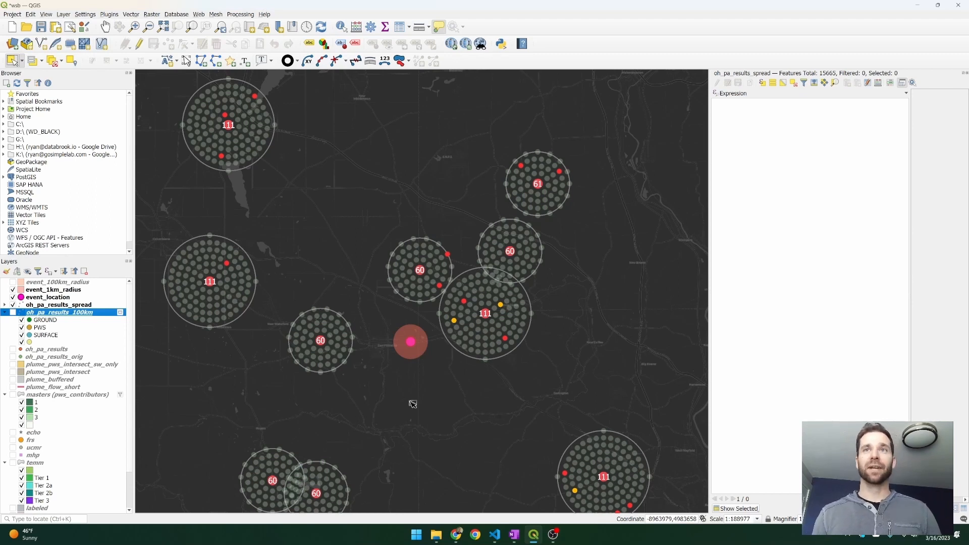
pyautogui.moveTo(345, 388)
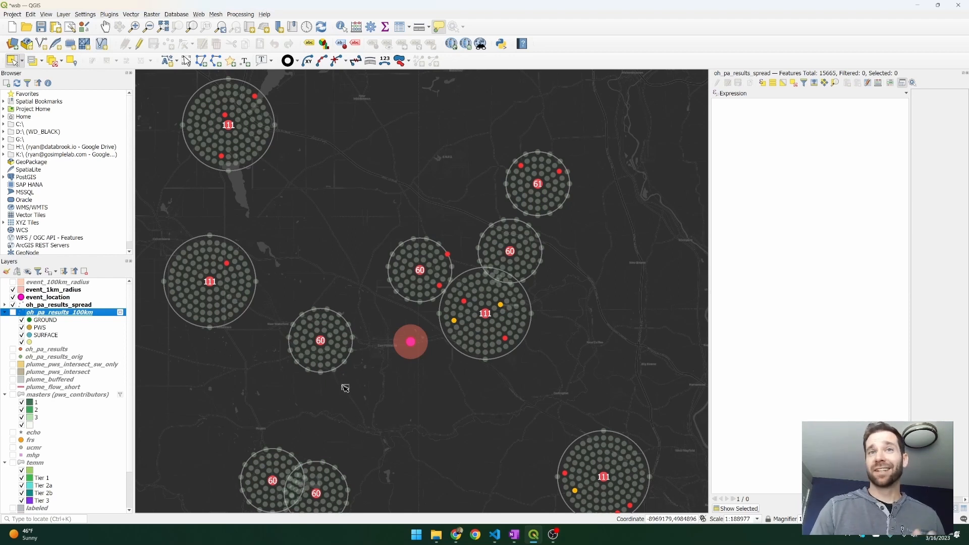
pyautogui.moveTo(316, 330)
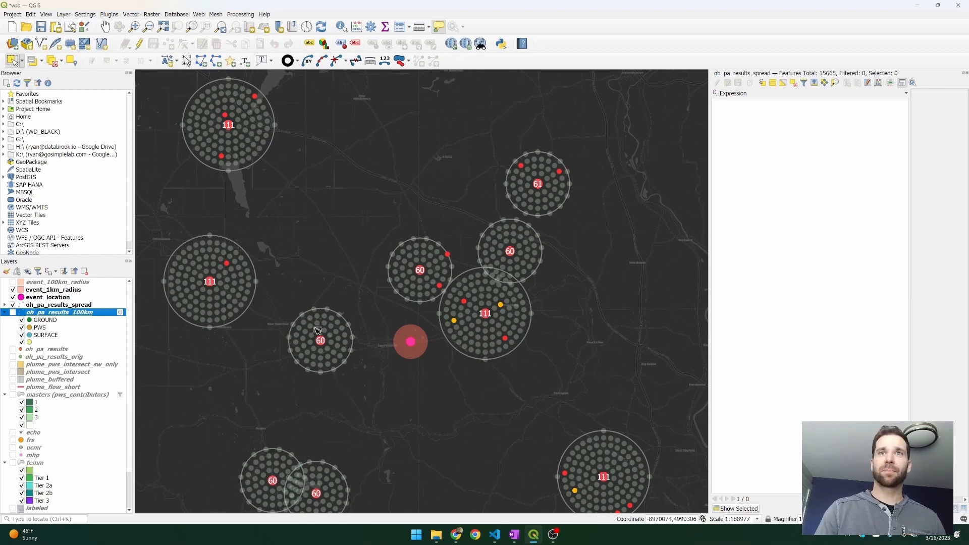
pyautogui.moveTo(362, 388)
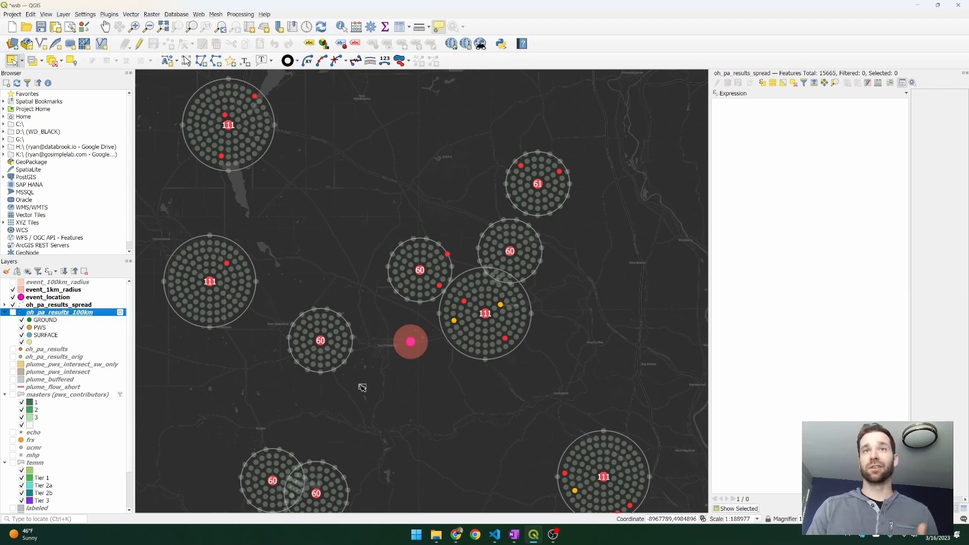
pyautogui.moveTo(539, 228)
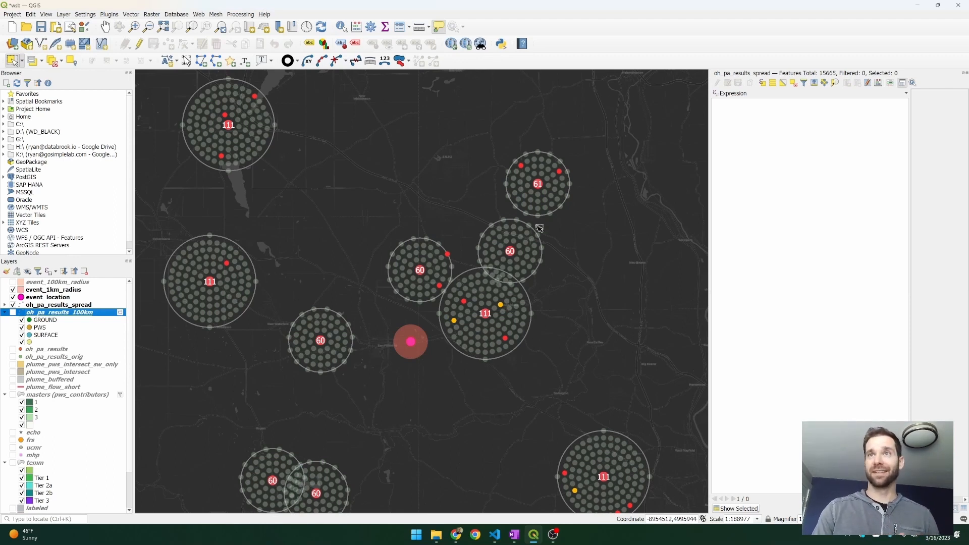
pyautogui.moveTo(377, 427)
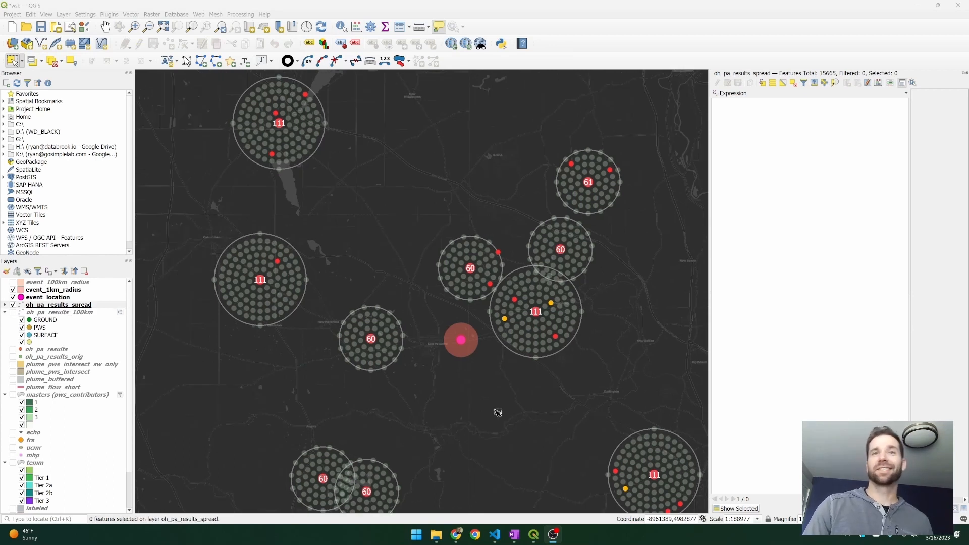
pyautogui.moveTo(329, 370)
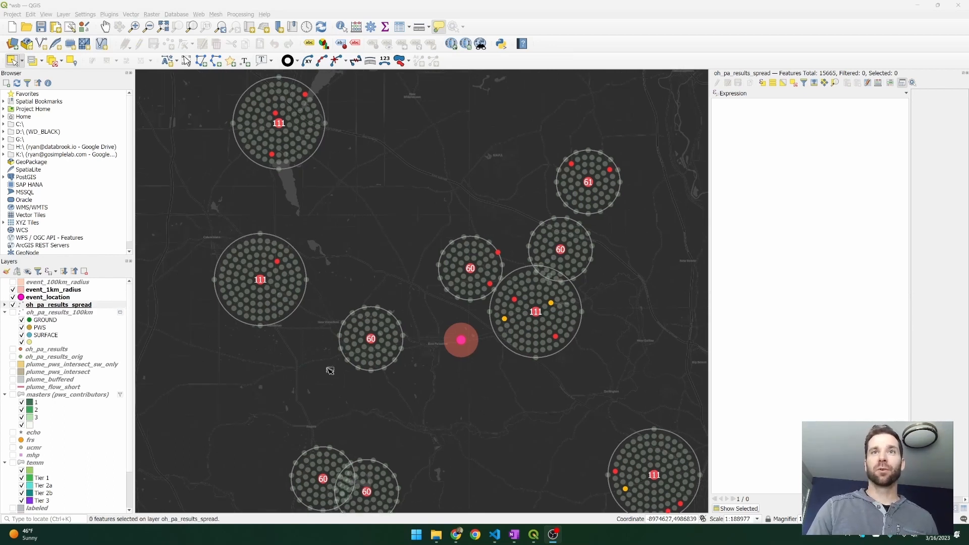
pyautogui.moveTo(390, 369)
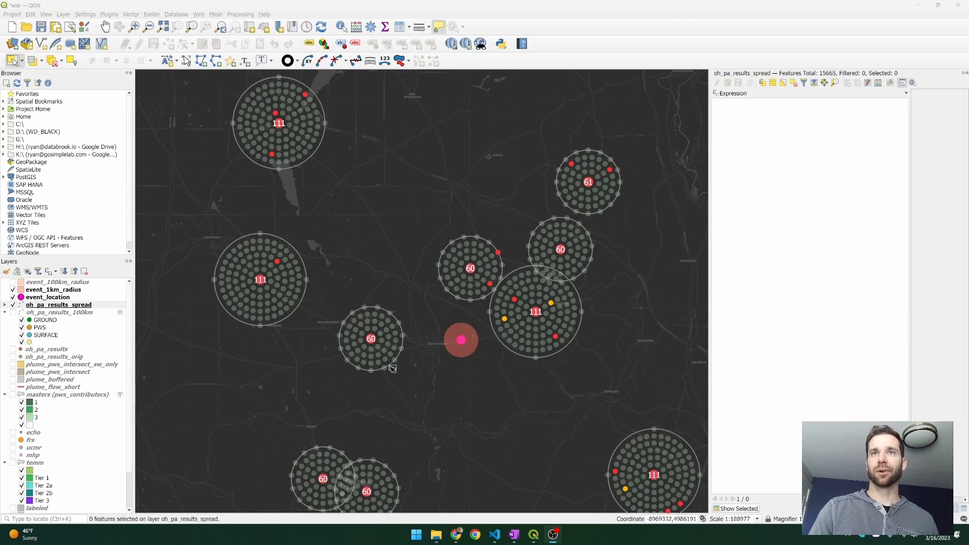
pyautogui.moveTo(589, 223)
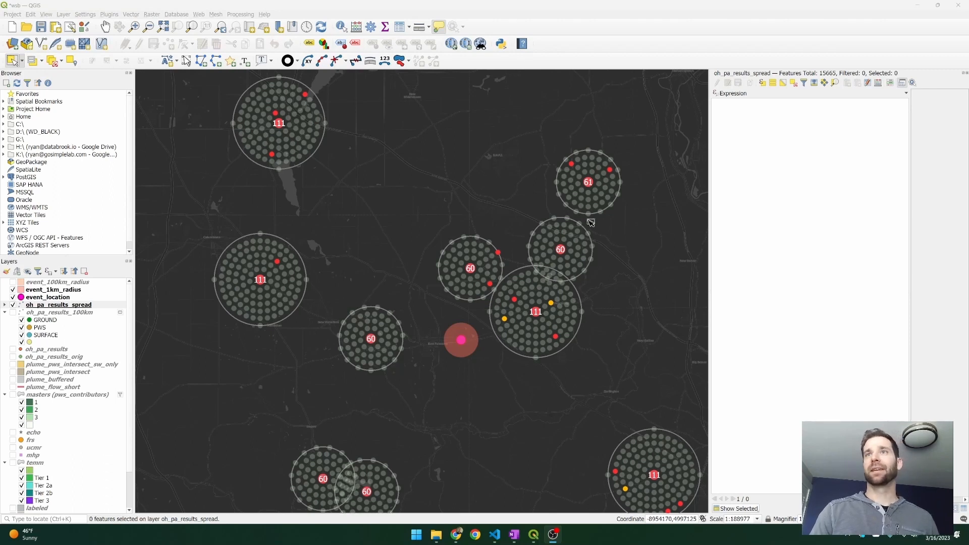
pyautogui.moveTo(438, 222)
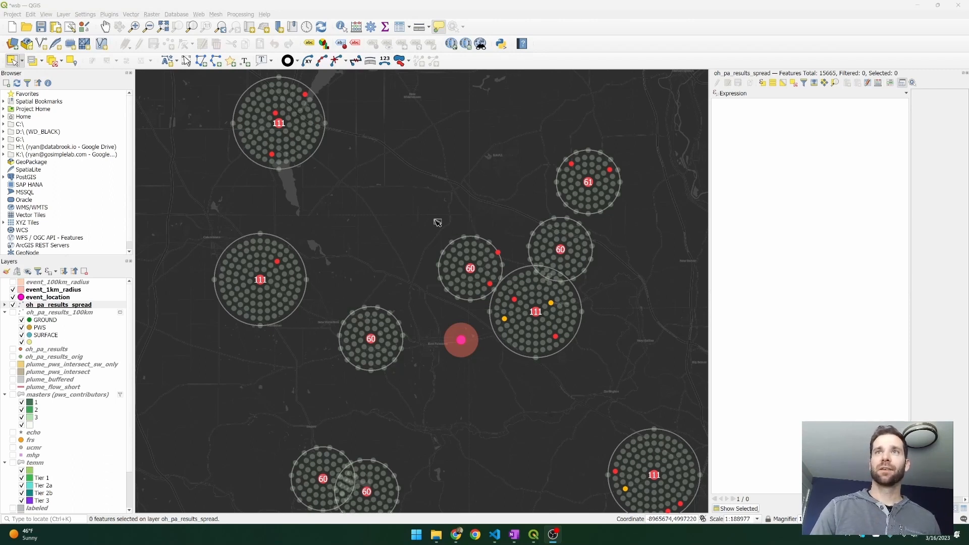
pyautogui.moveTo(490, 290)
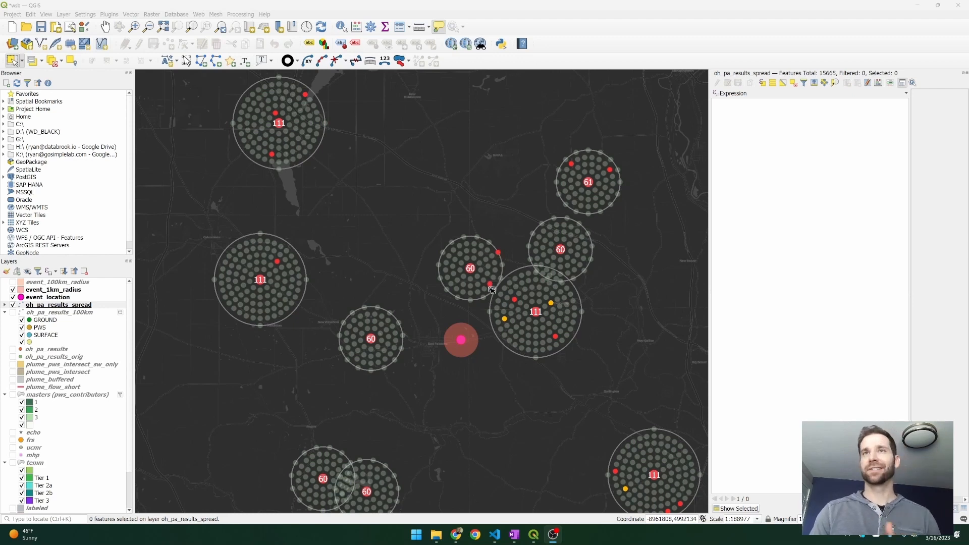
# Step: Select the 60-result sample ring north of the derailment site and list its contaminants
pyautogui.click(470, 267)
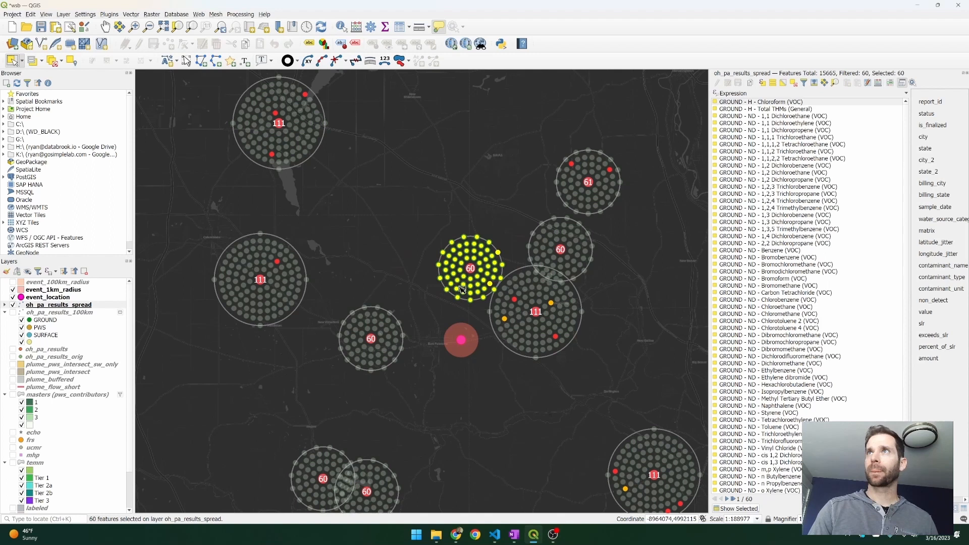